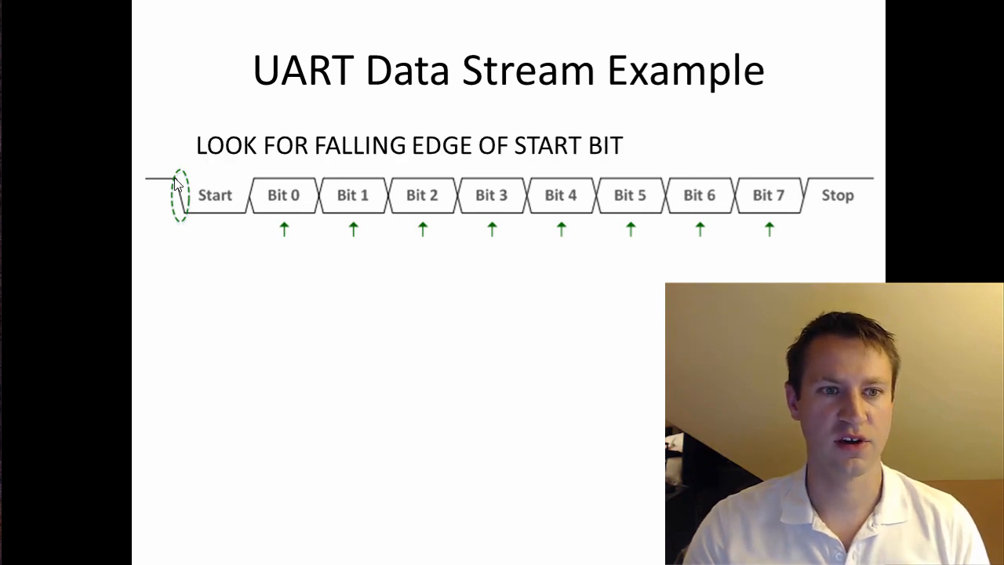
mouse_move(188, 186)
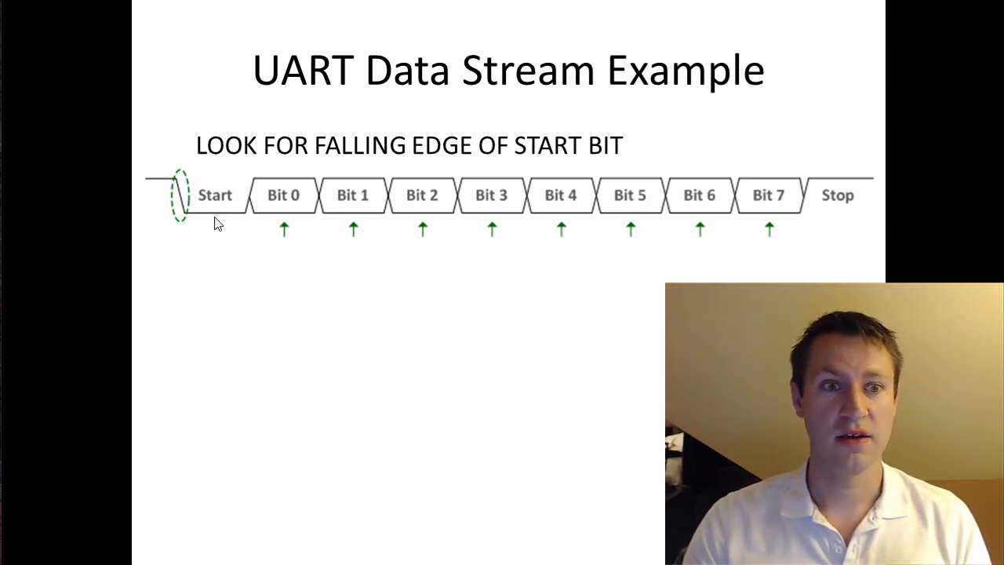
mouse_move(235, 219)
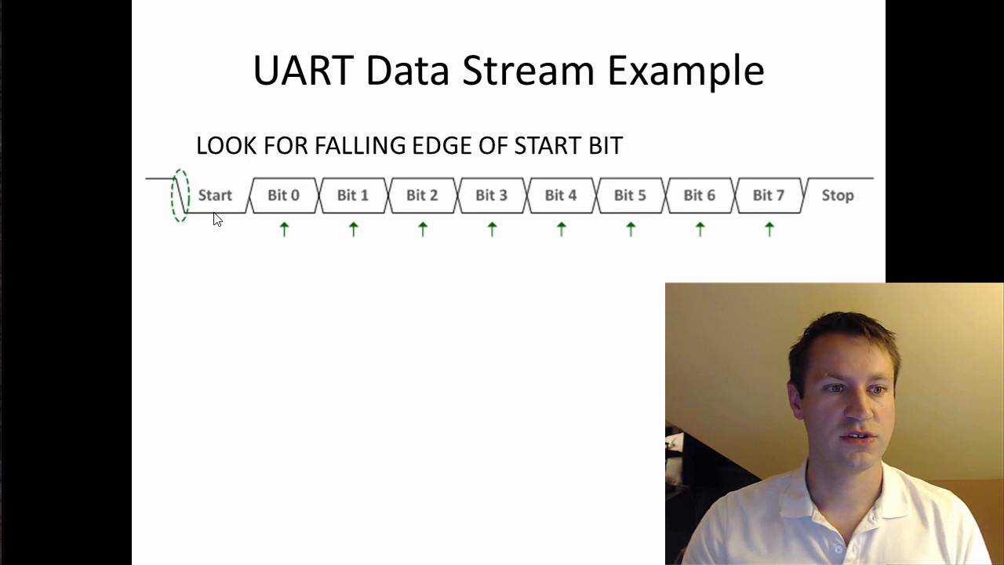
mouse_move(222, 235)
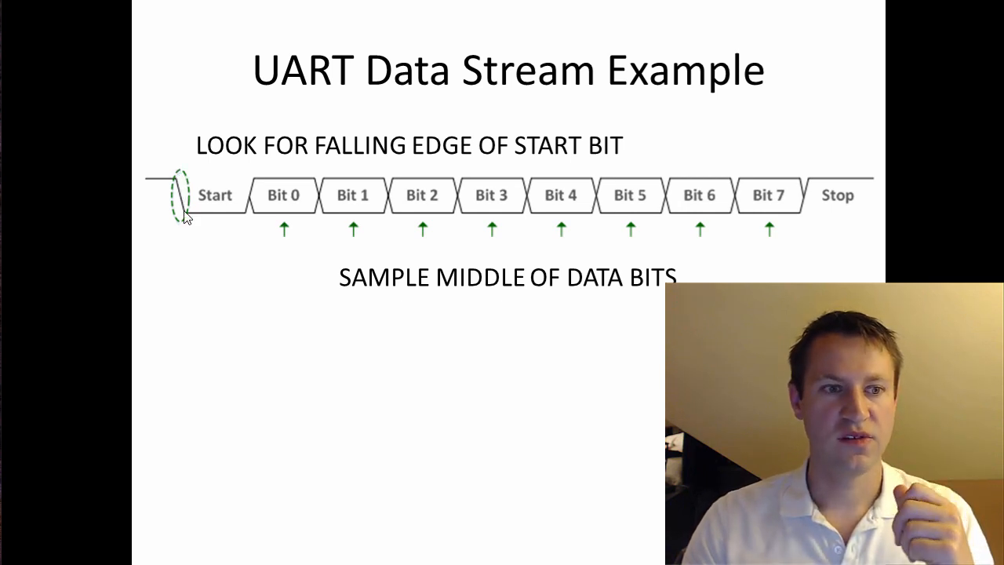
mouse_move(216, 229)
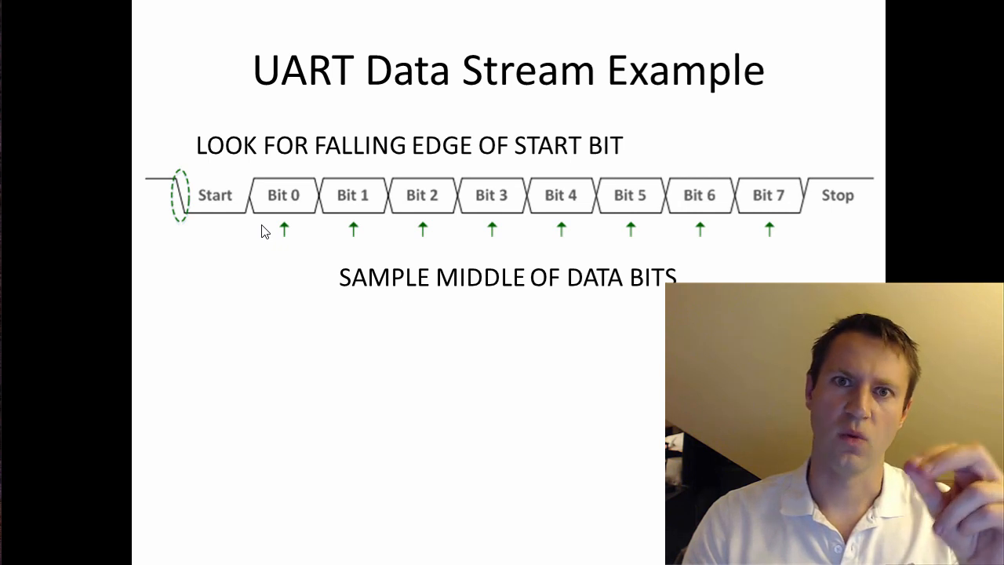
mouse_move(317, 243)
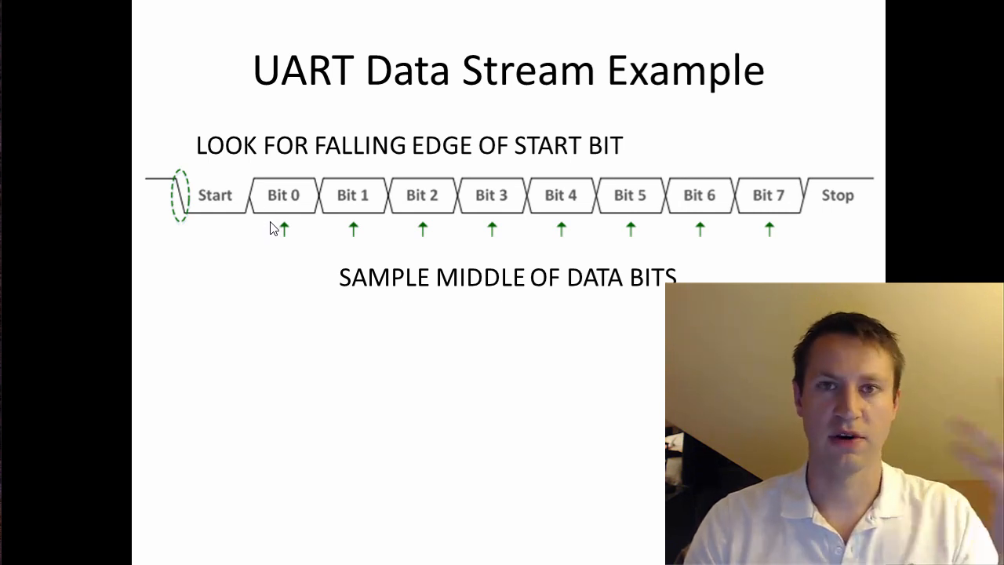
mouse_move(309, 212)
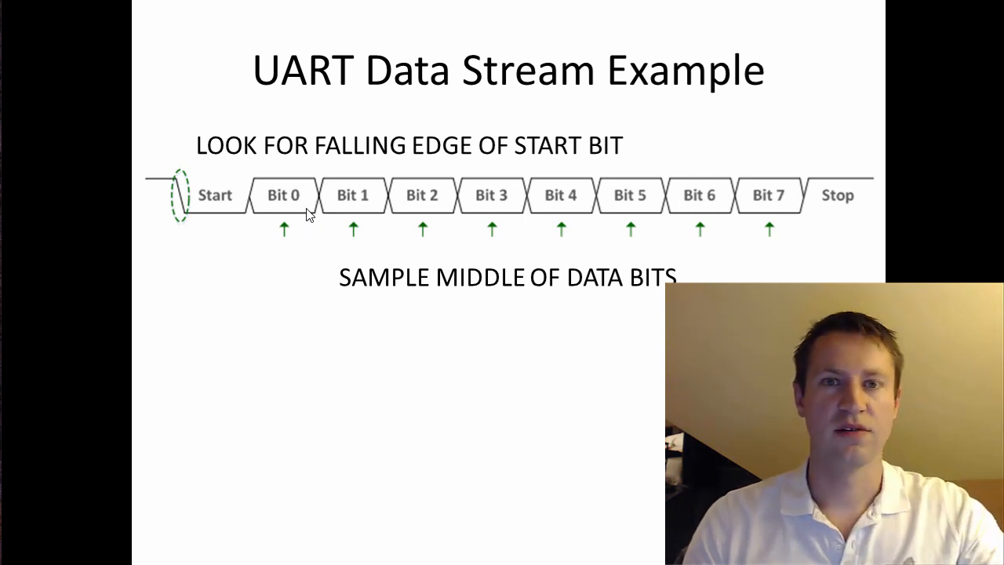
mouse_move(331, 230)
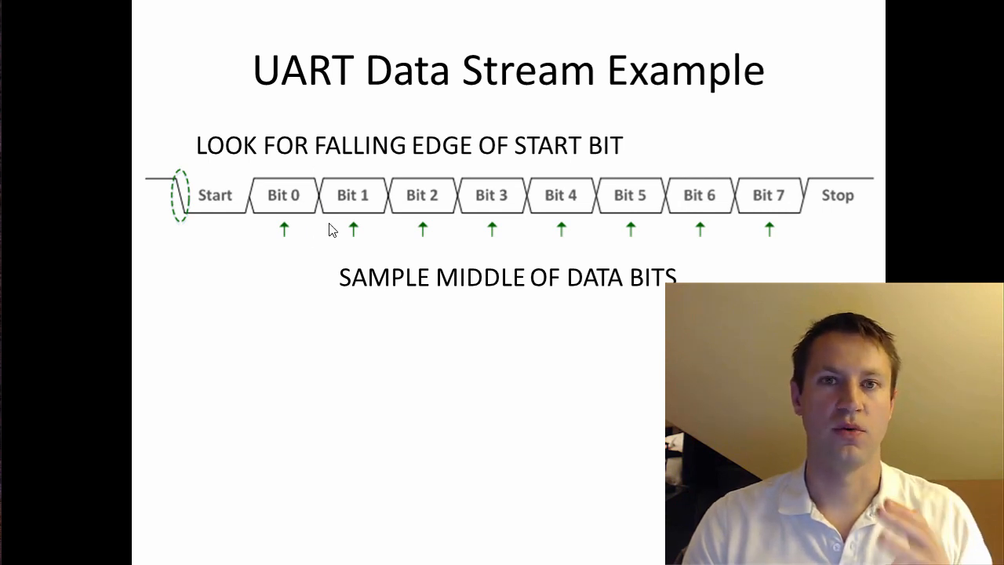
mouse_move(319, 302)
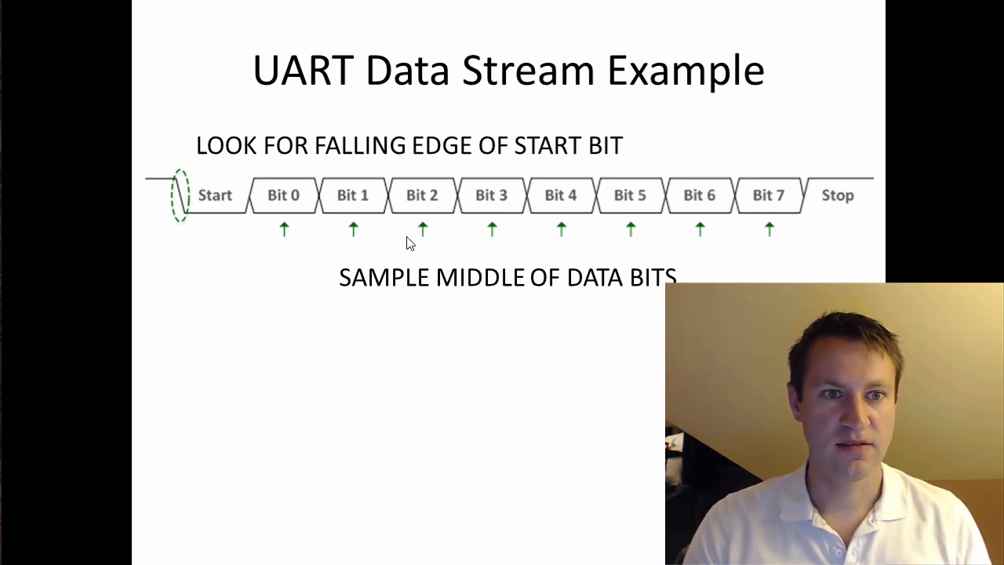
mouse_move(799, 186)
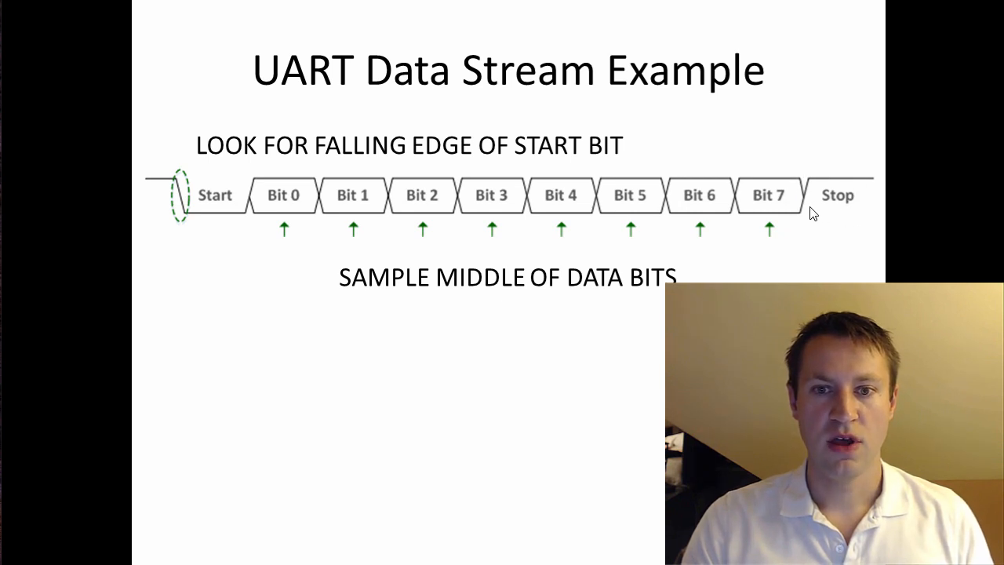
mouse_move(802, 199)
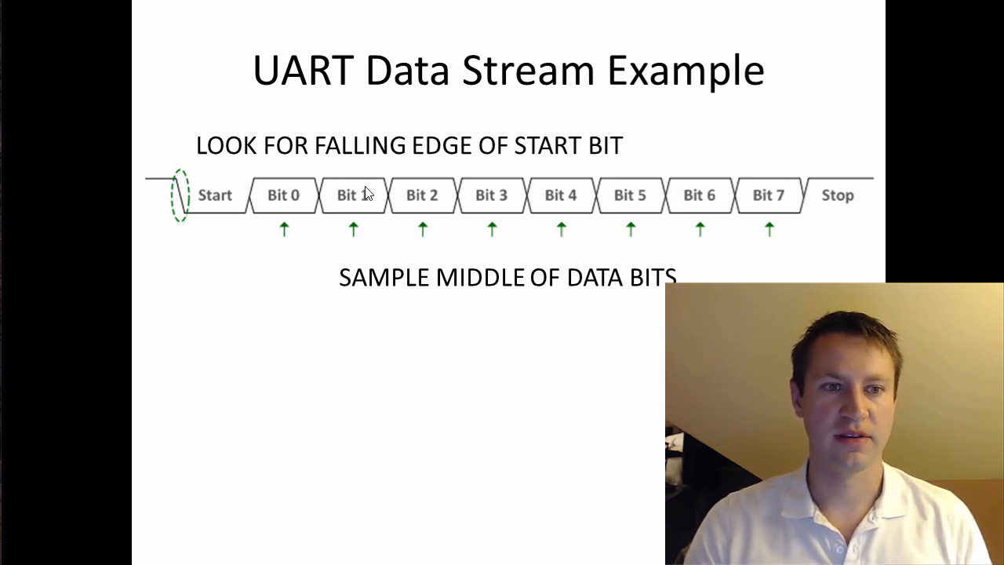
mouse_move(841, 198)
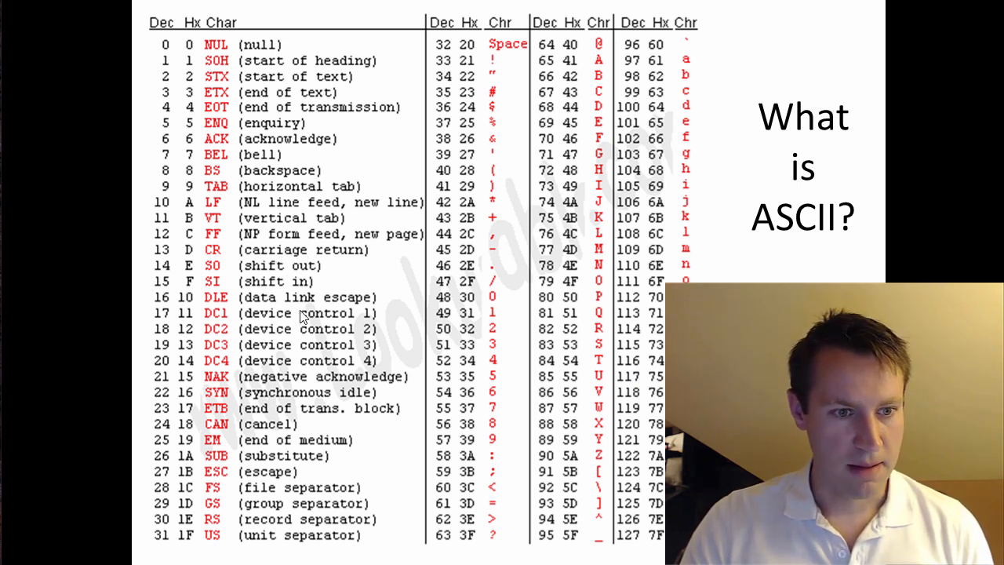
mouse_move(302, 285)
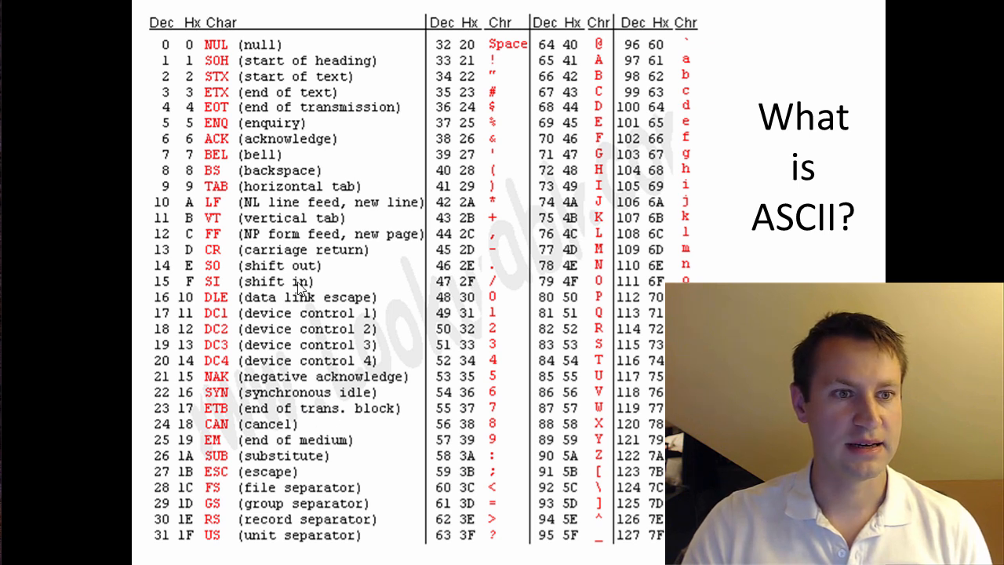
mouse_move(277, 70)
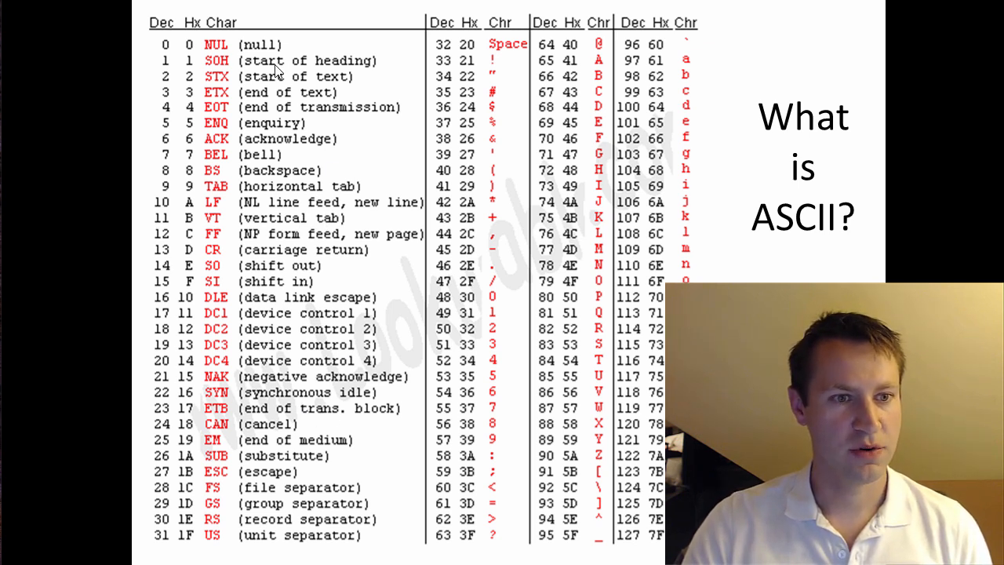
mouse_move(176, 296)
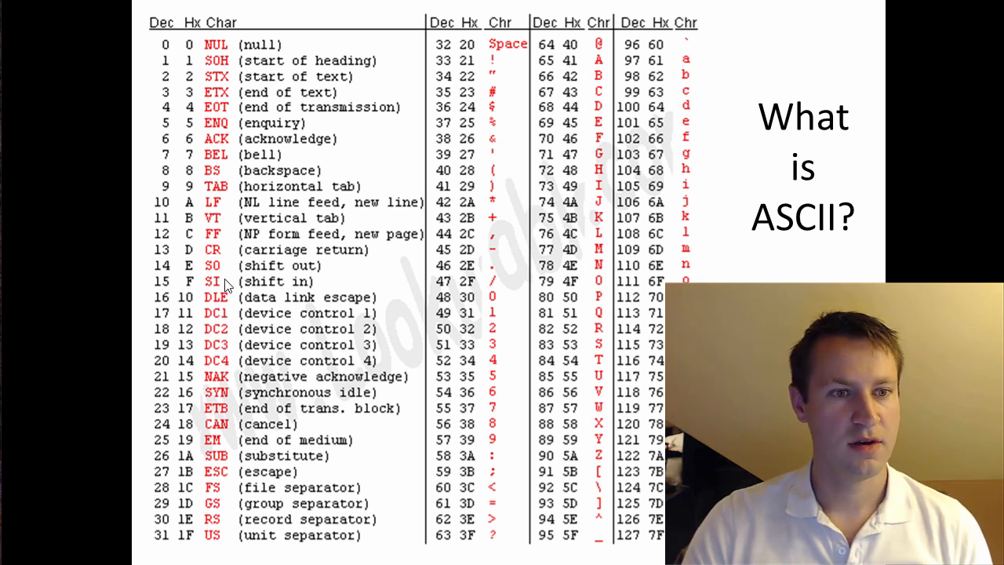
mouse_move(294, 249)
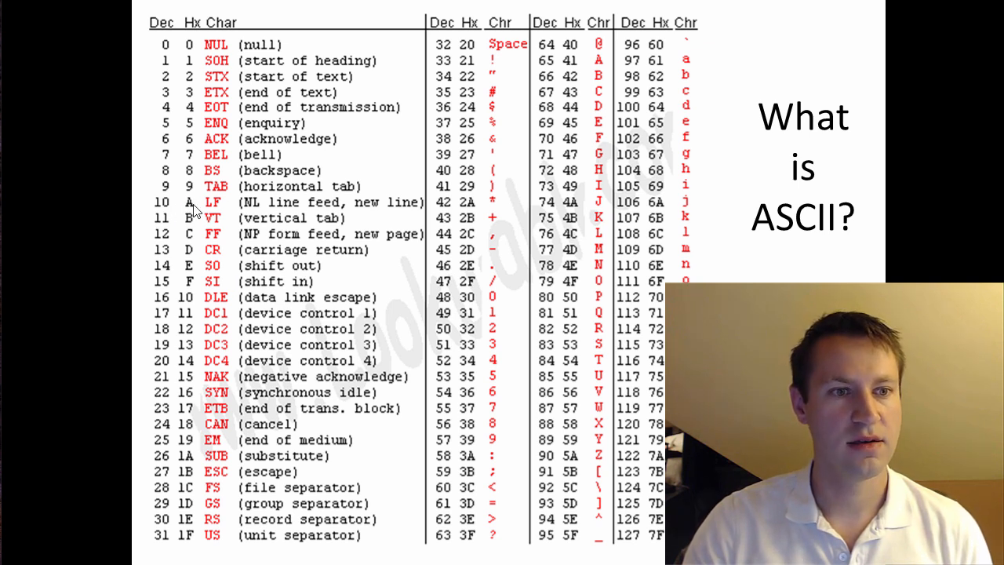
mouse_move(322, 209)
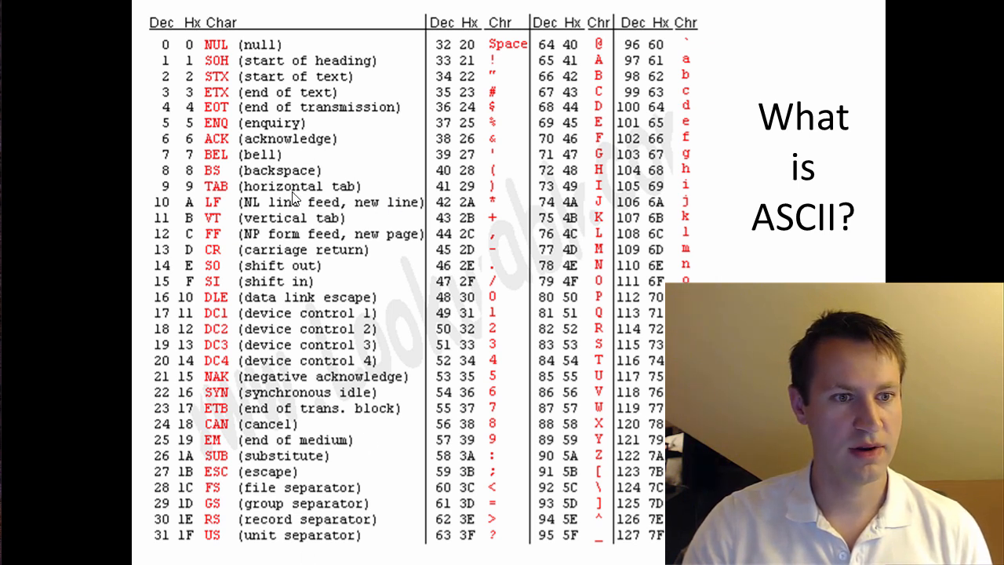
mouse_move(492, 305)
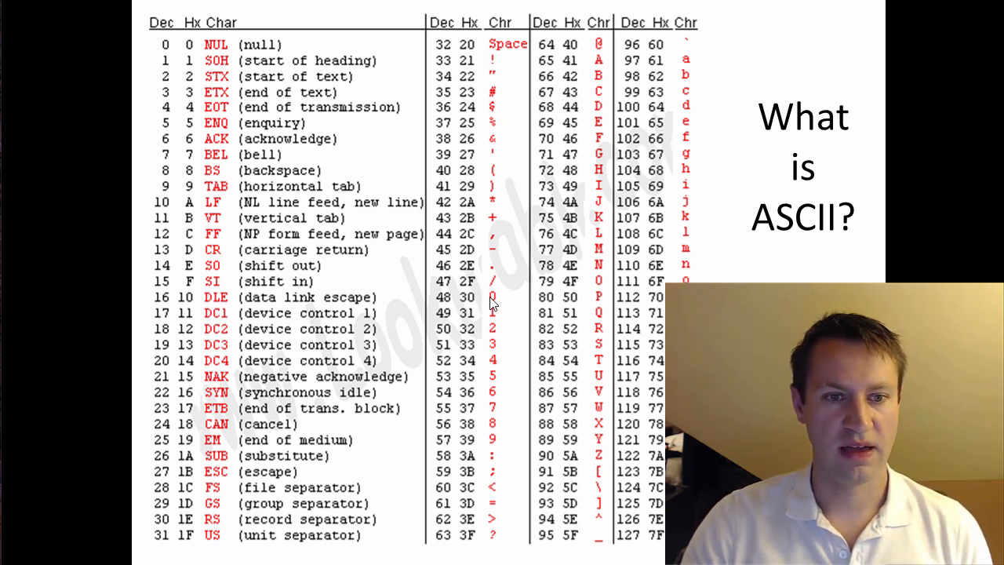
mouse_move(478, 374)
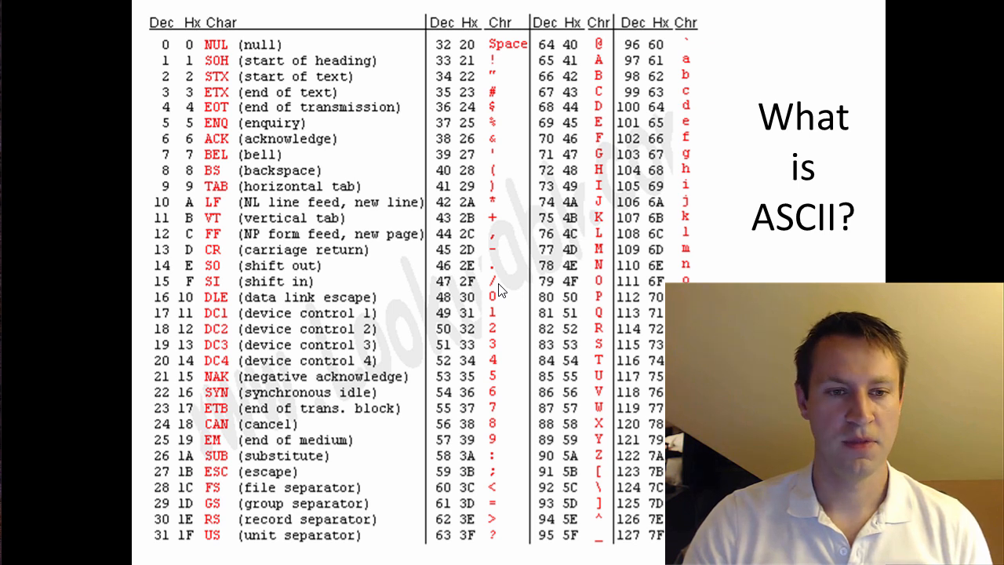
mouse_move(606, 231)
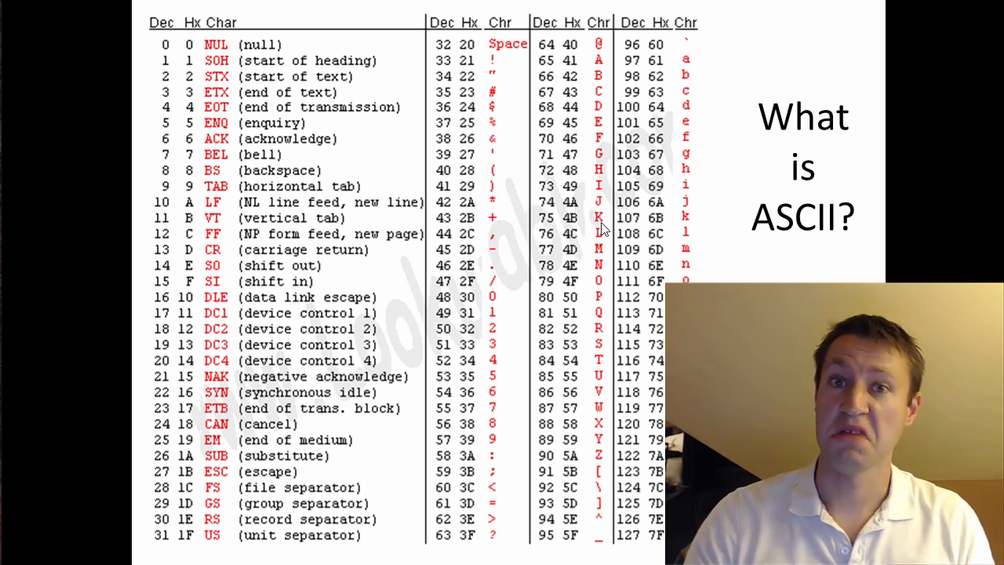
mouse_move(569, 228)
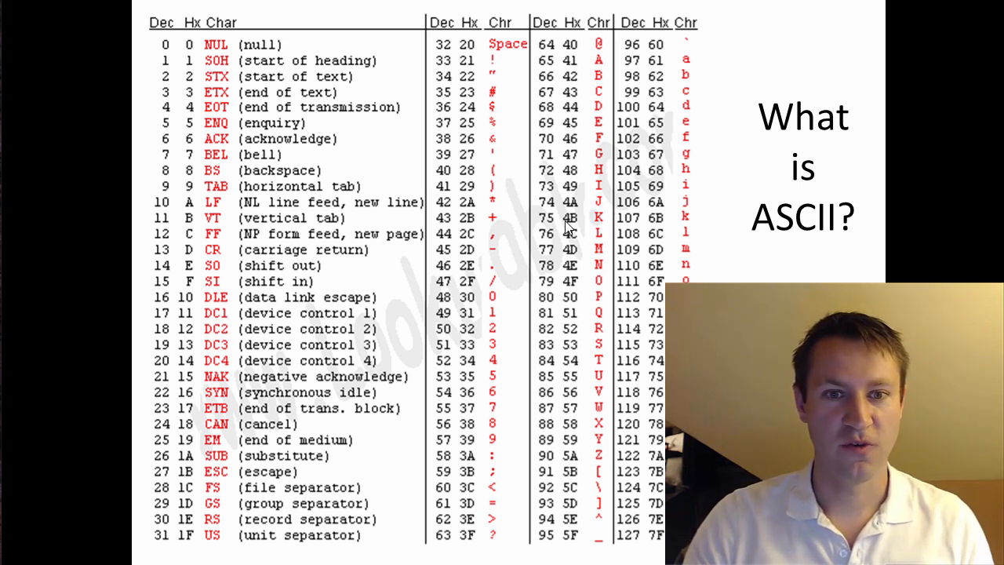
mouse_move(615, 226)
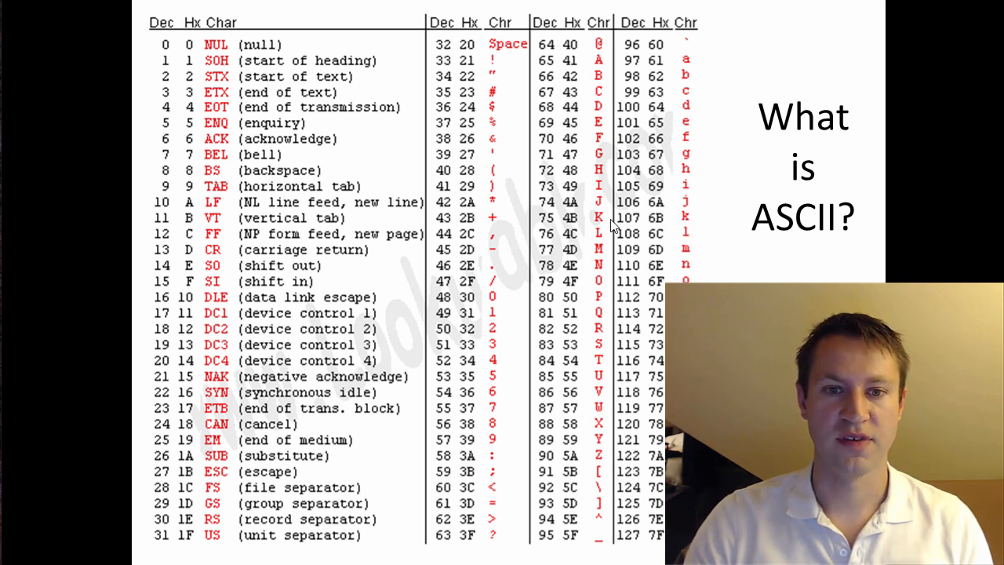